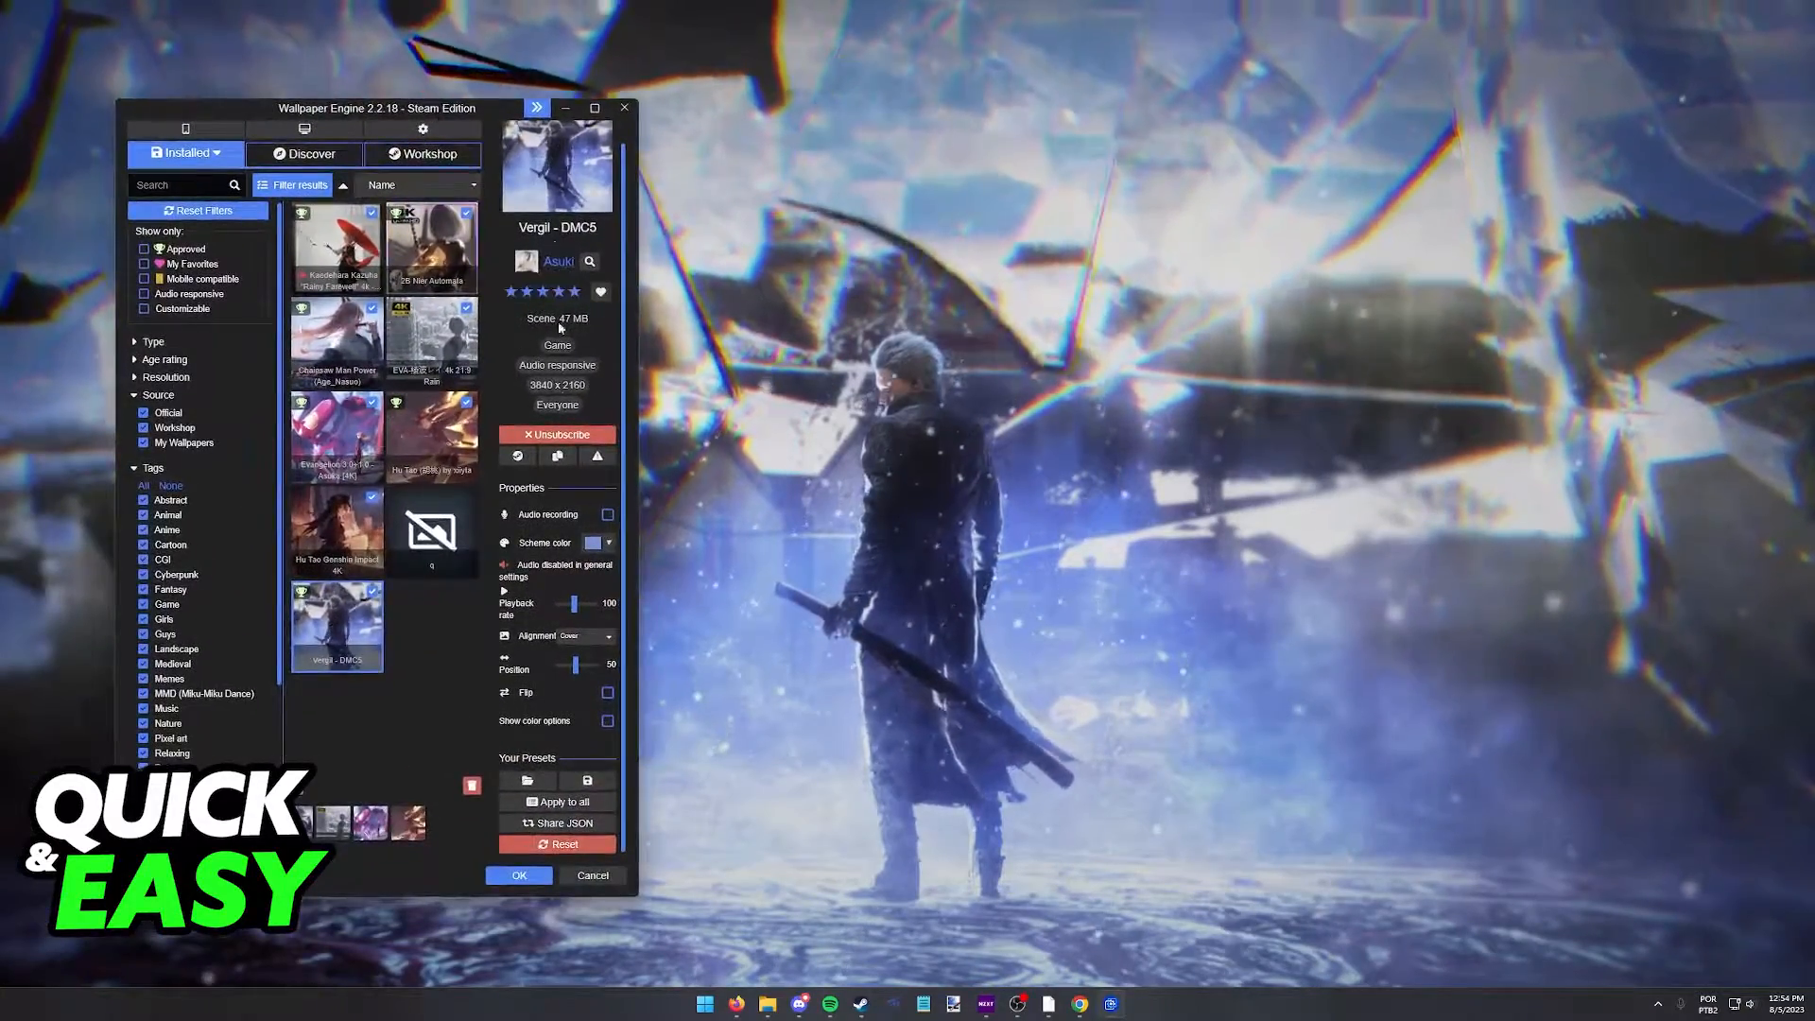
Flip the Vergil - DMC5 wallpaper horizontally, toggling Flip off and on again, then select Hu Tao
click(536, 108)
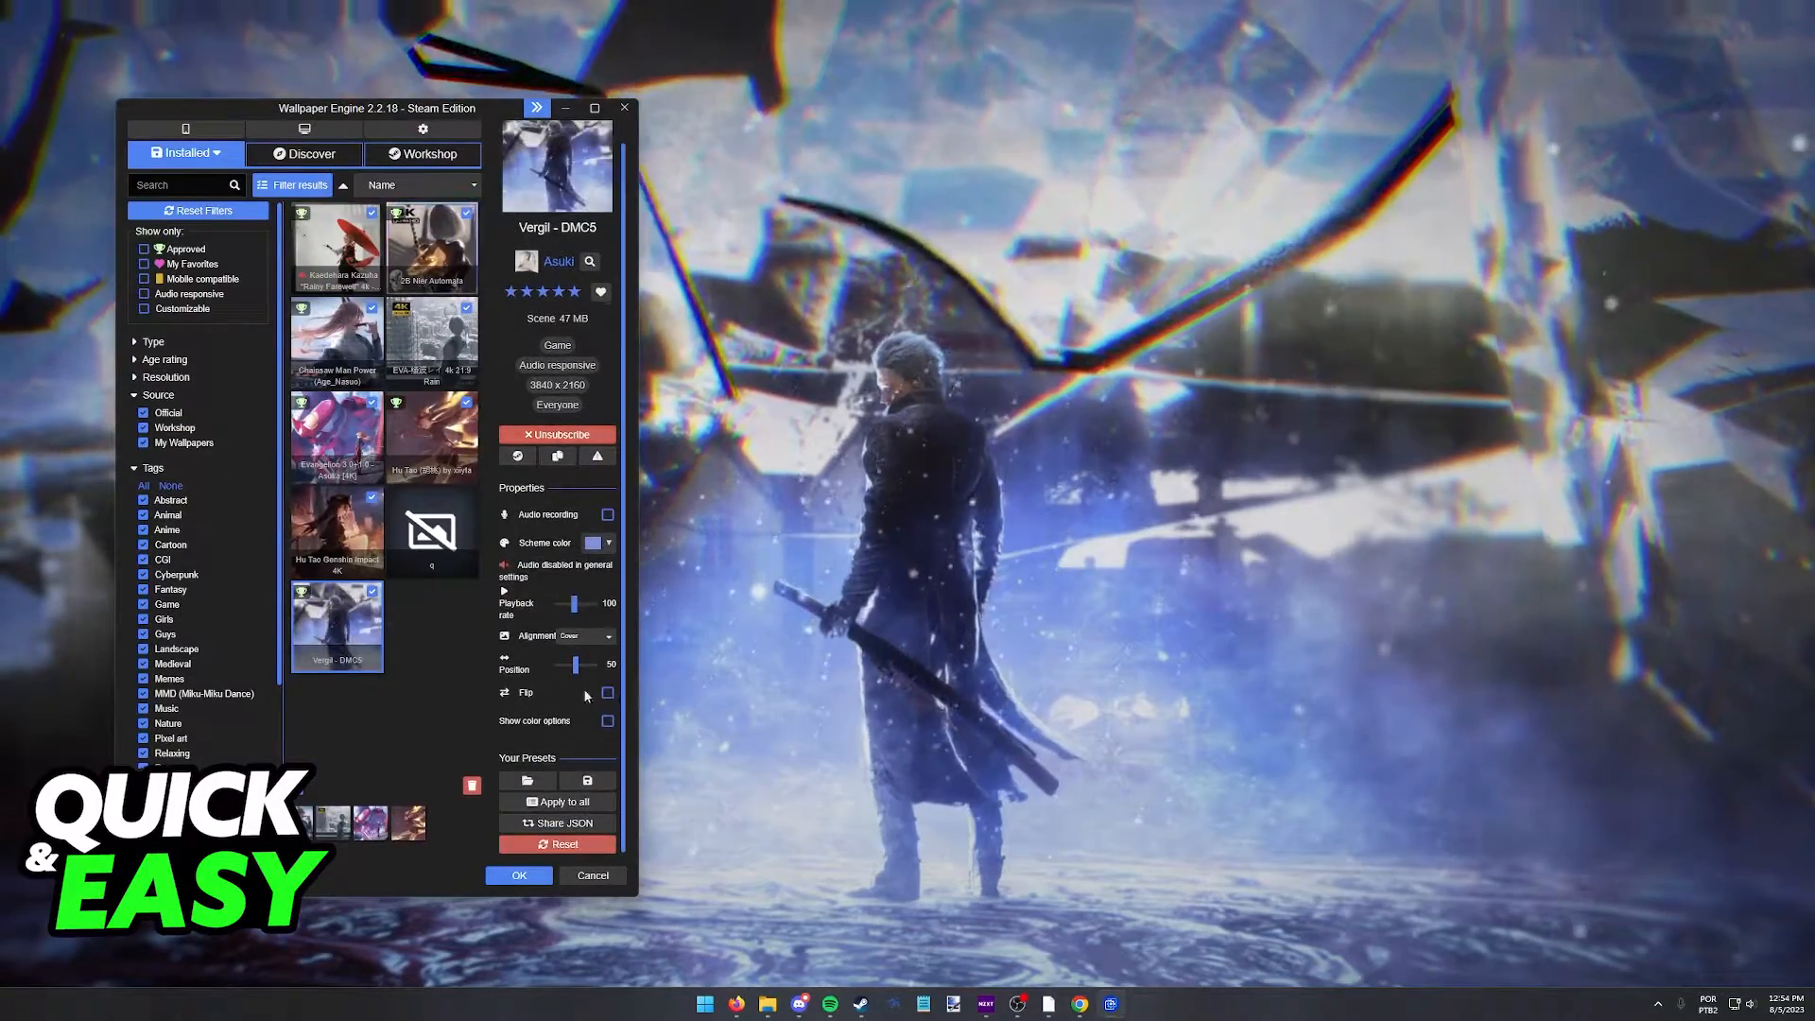
click(607, 692)
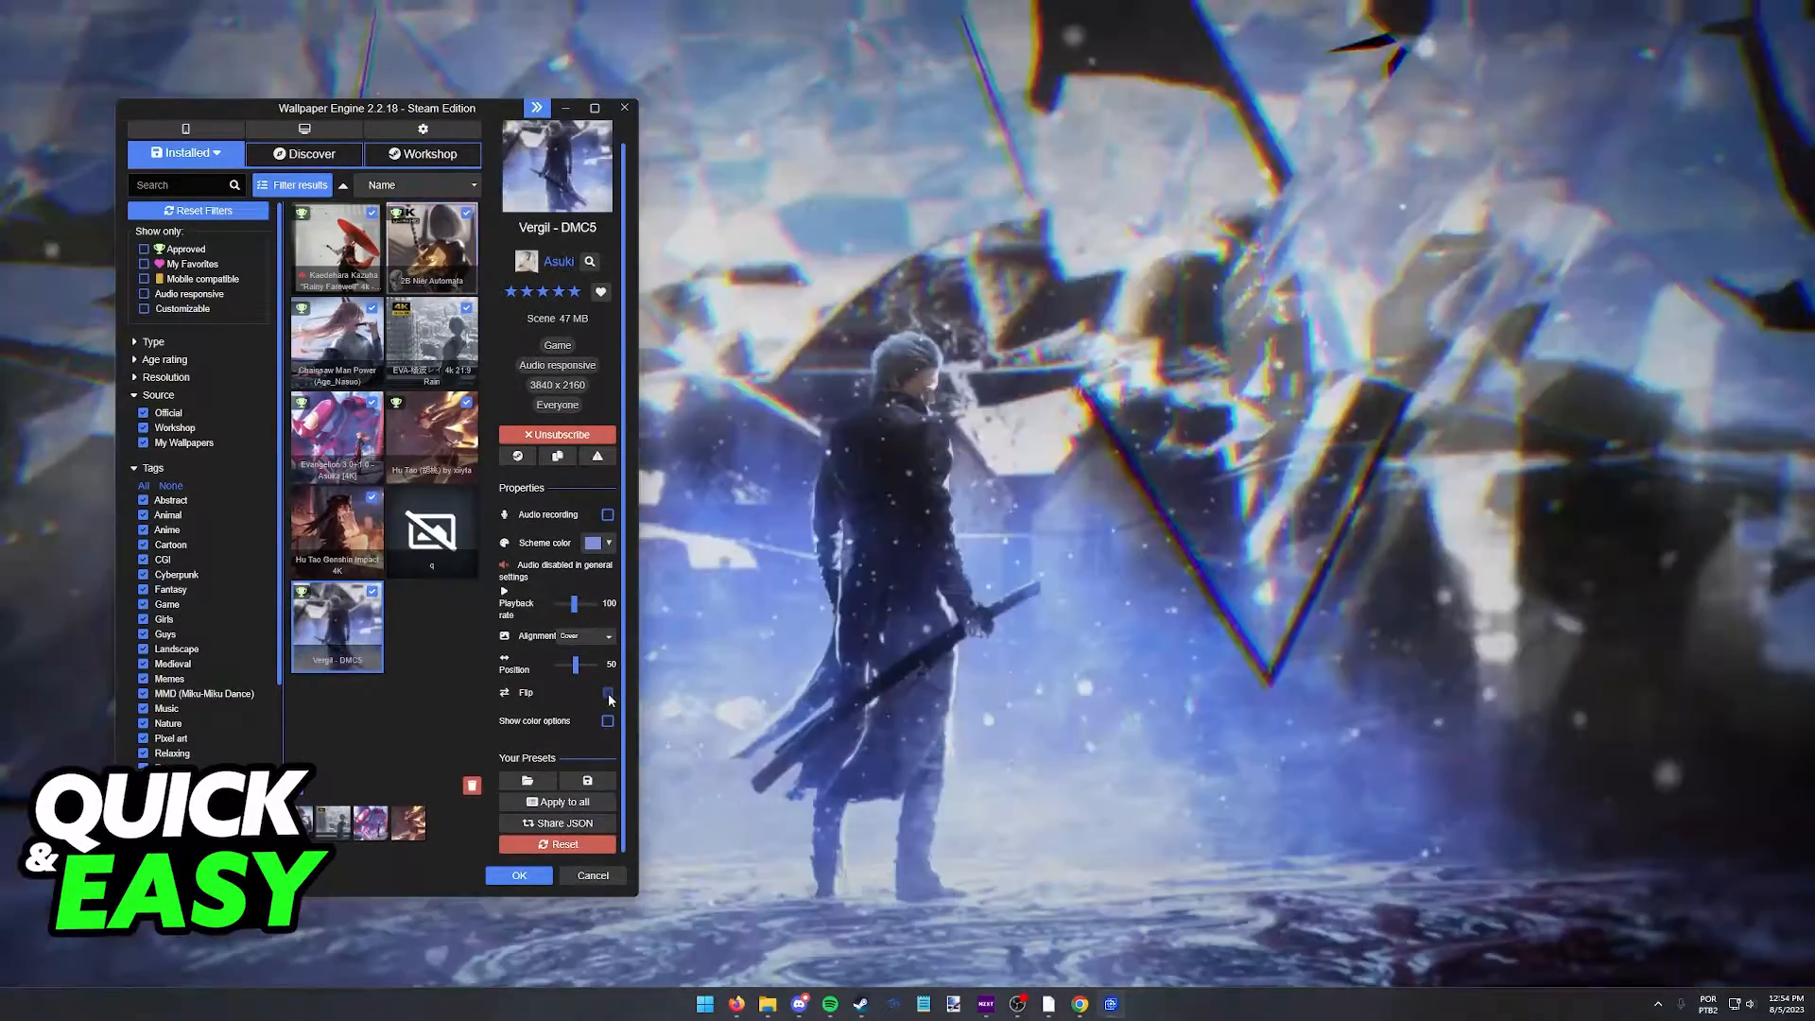
click(607, 692)
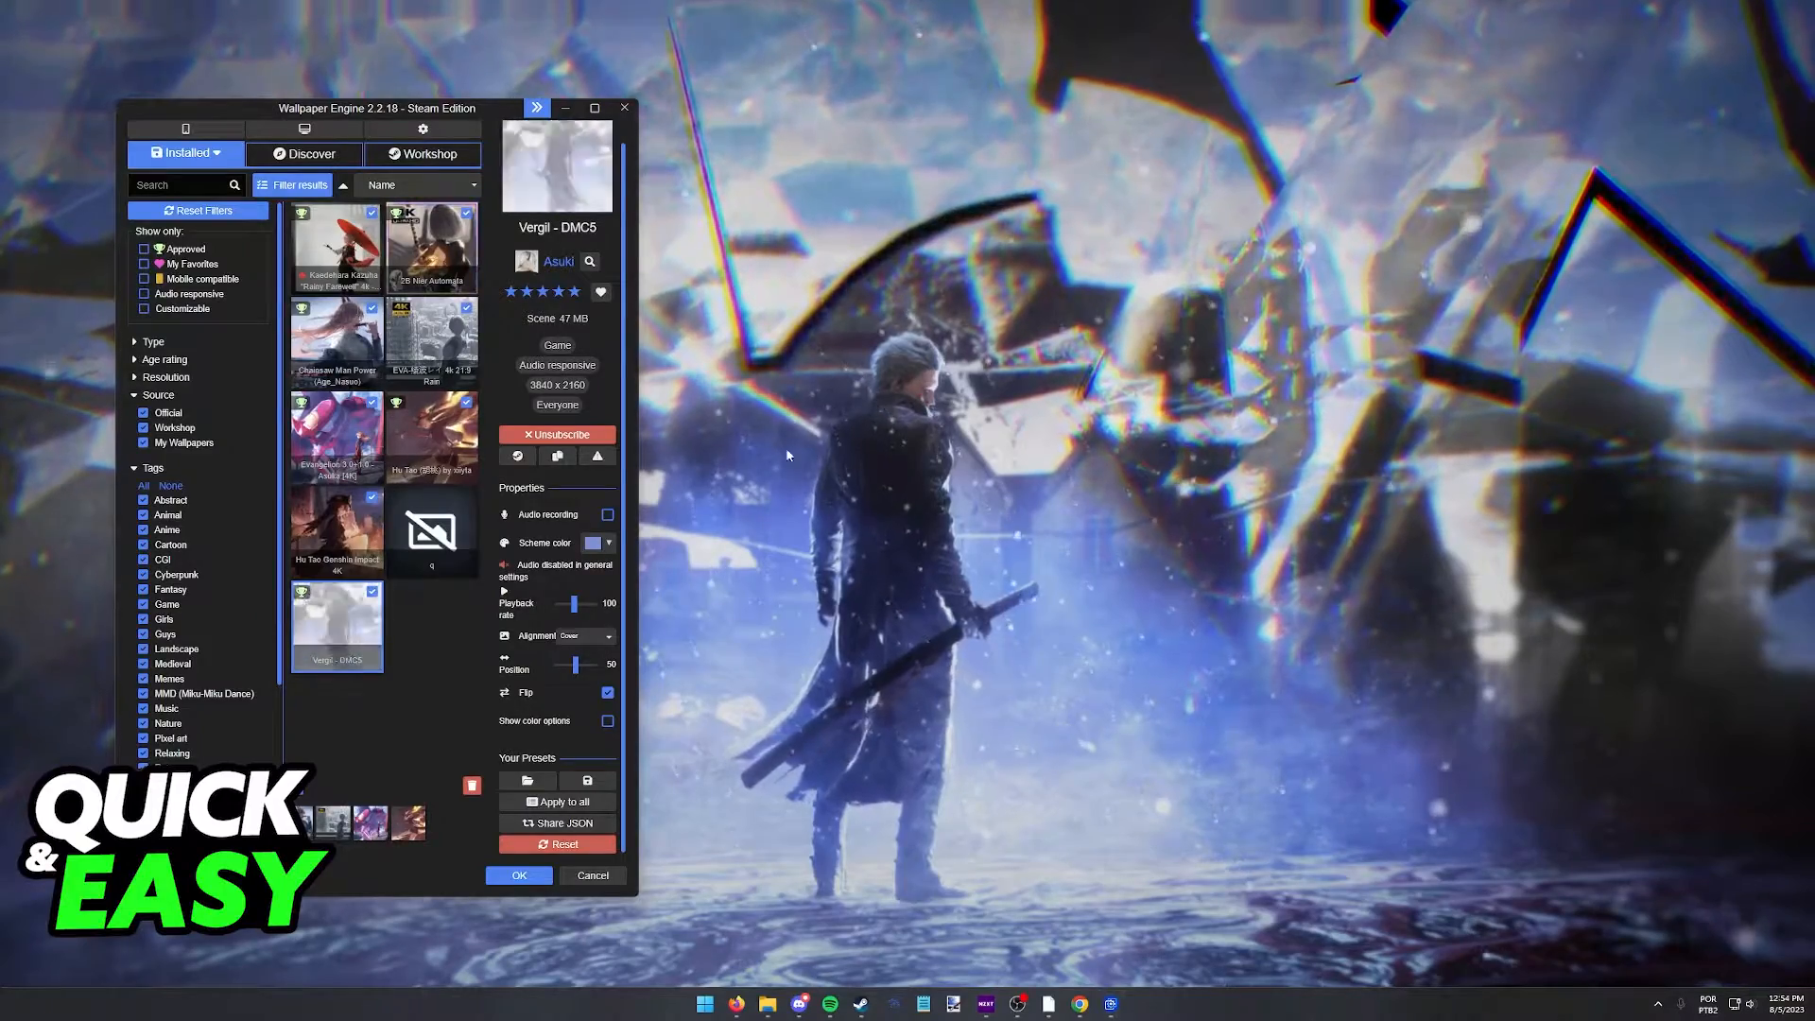
click(607, 692)
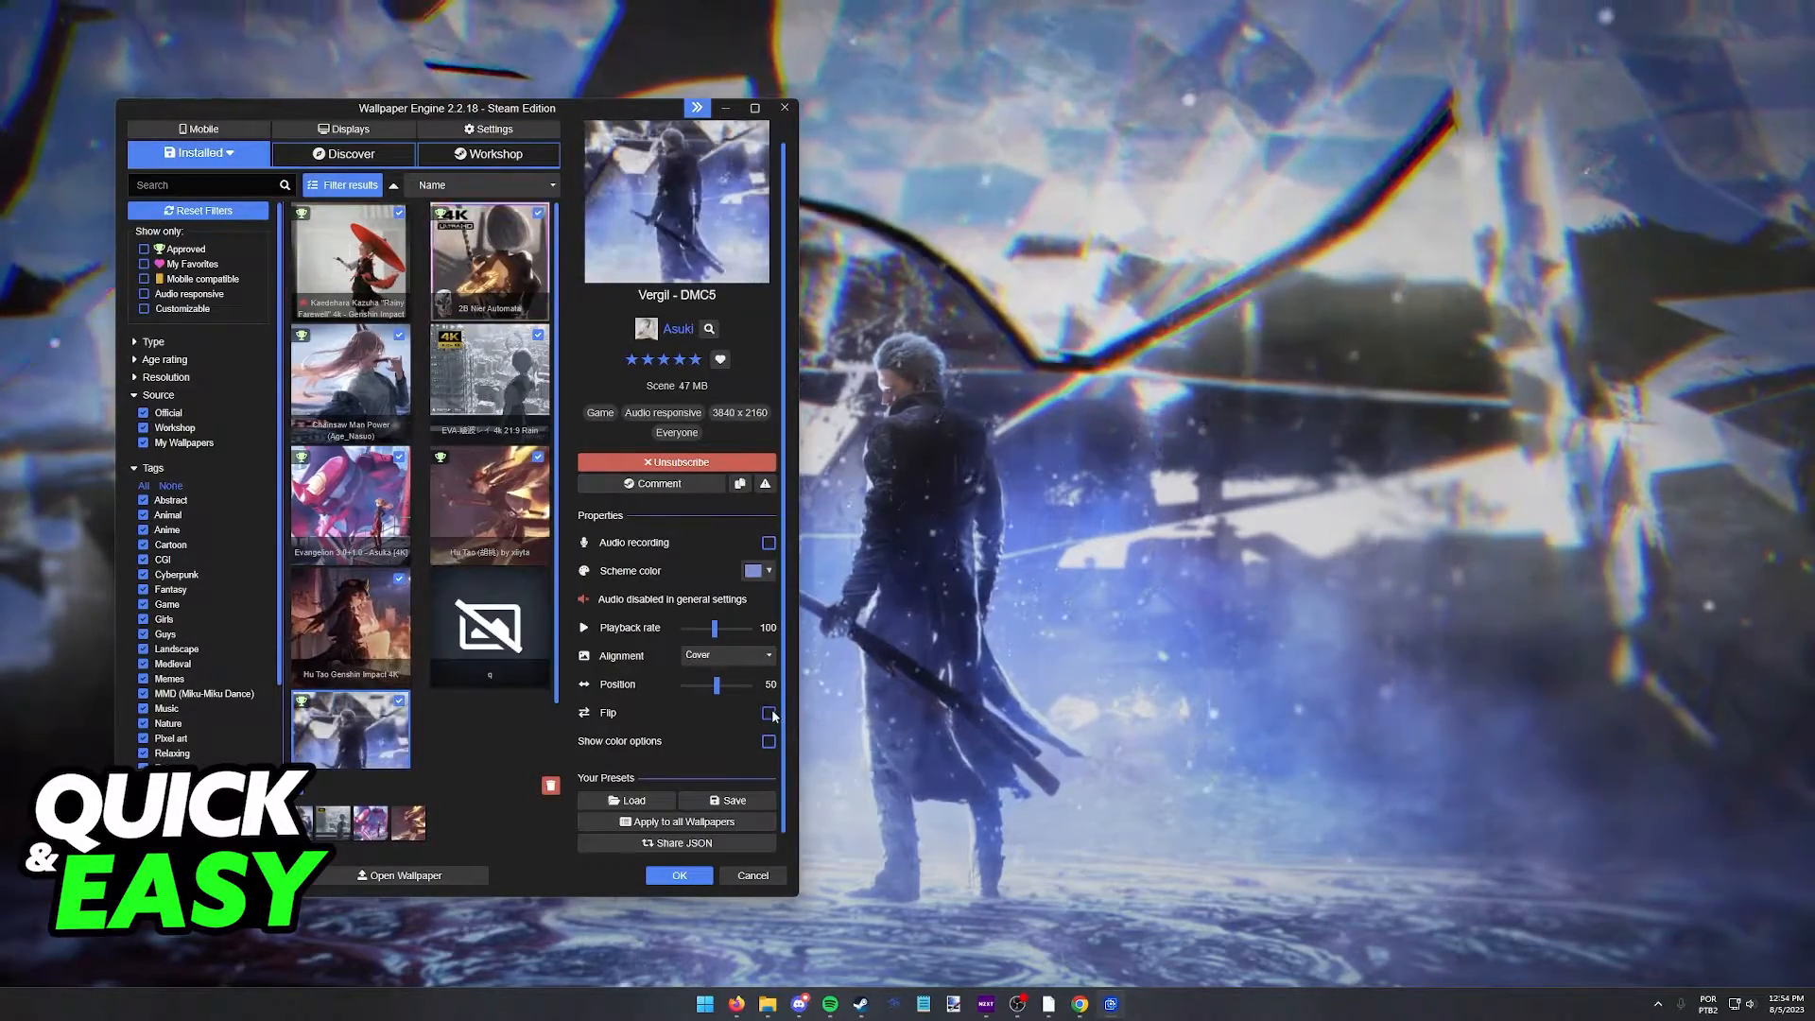
click(768, 712)
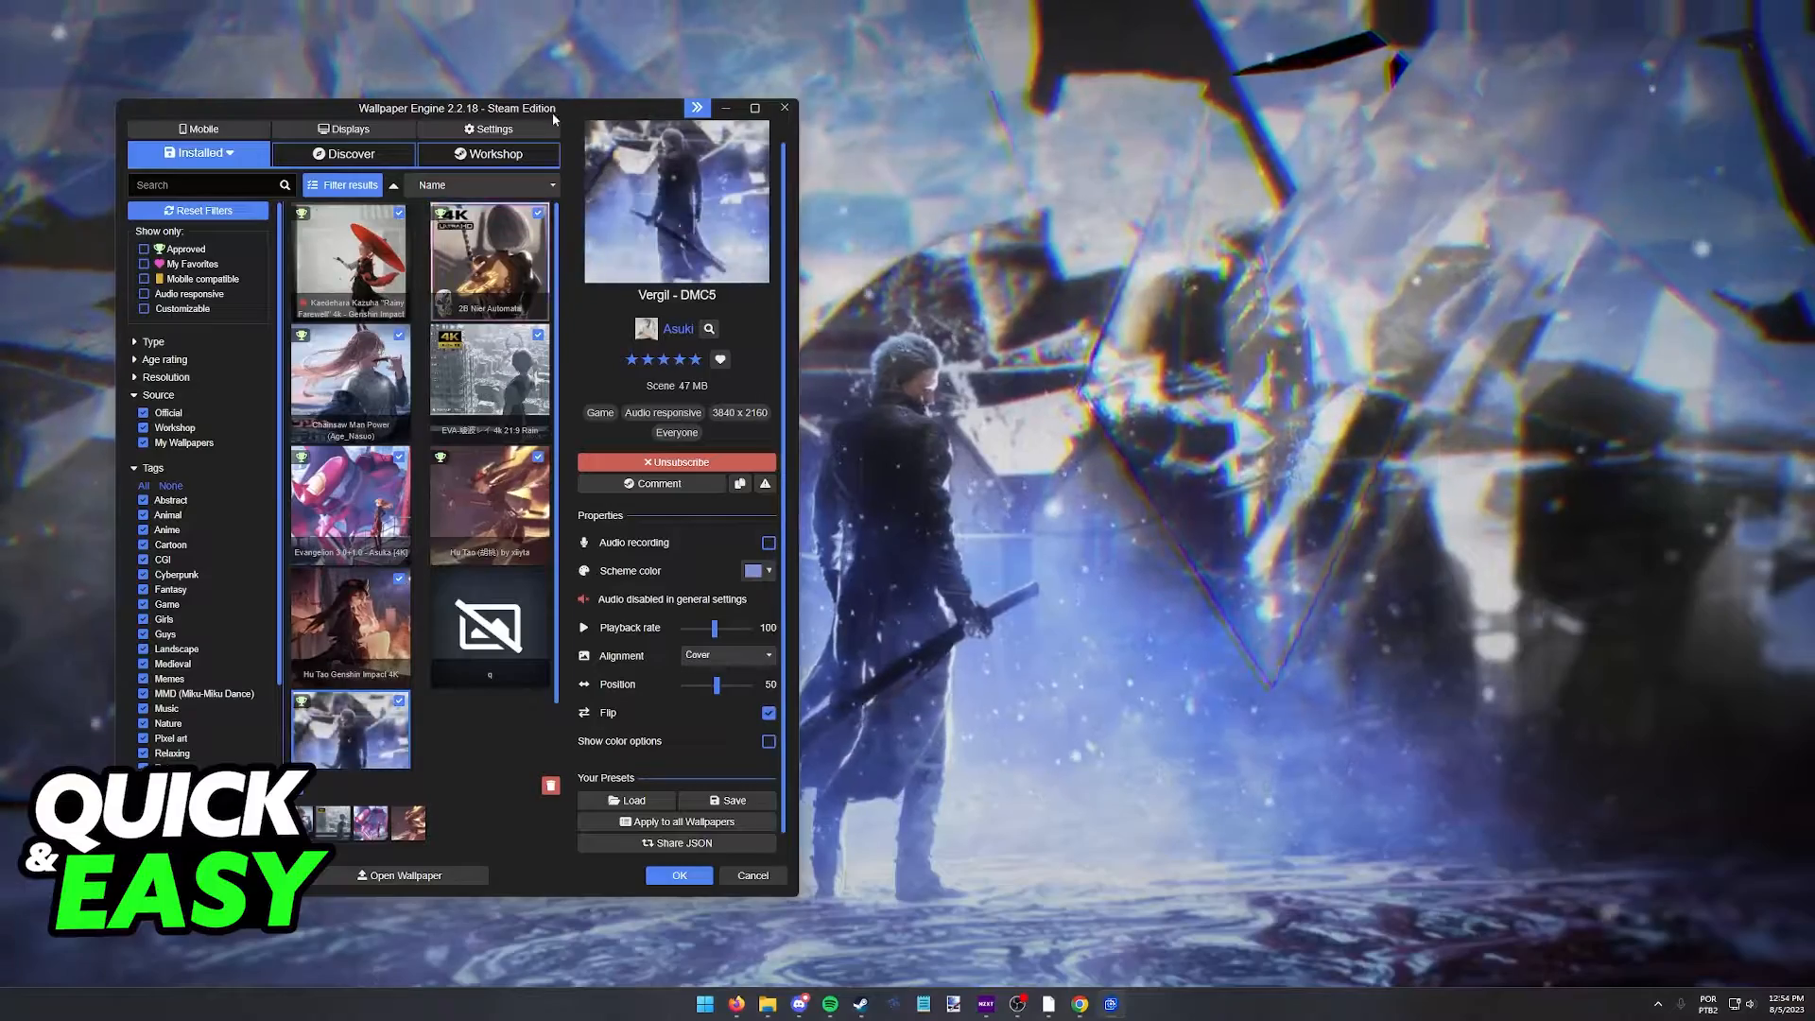
click(350, 625)
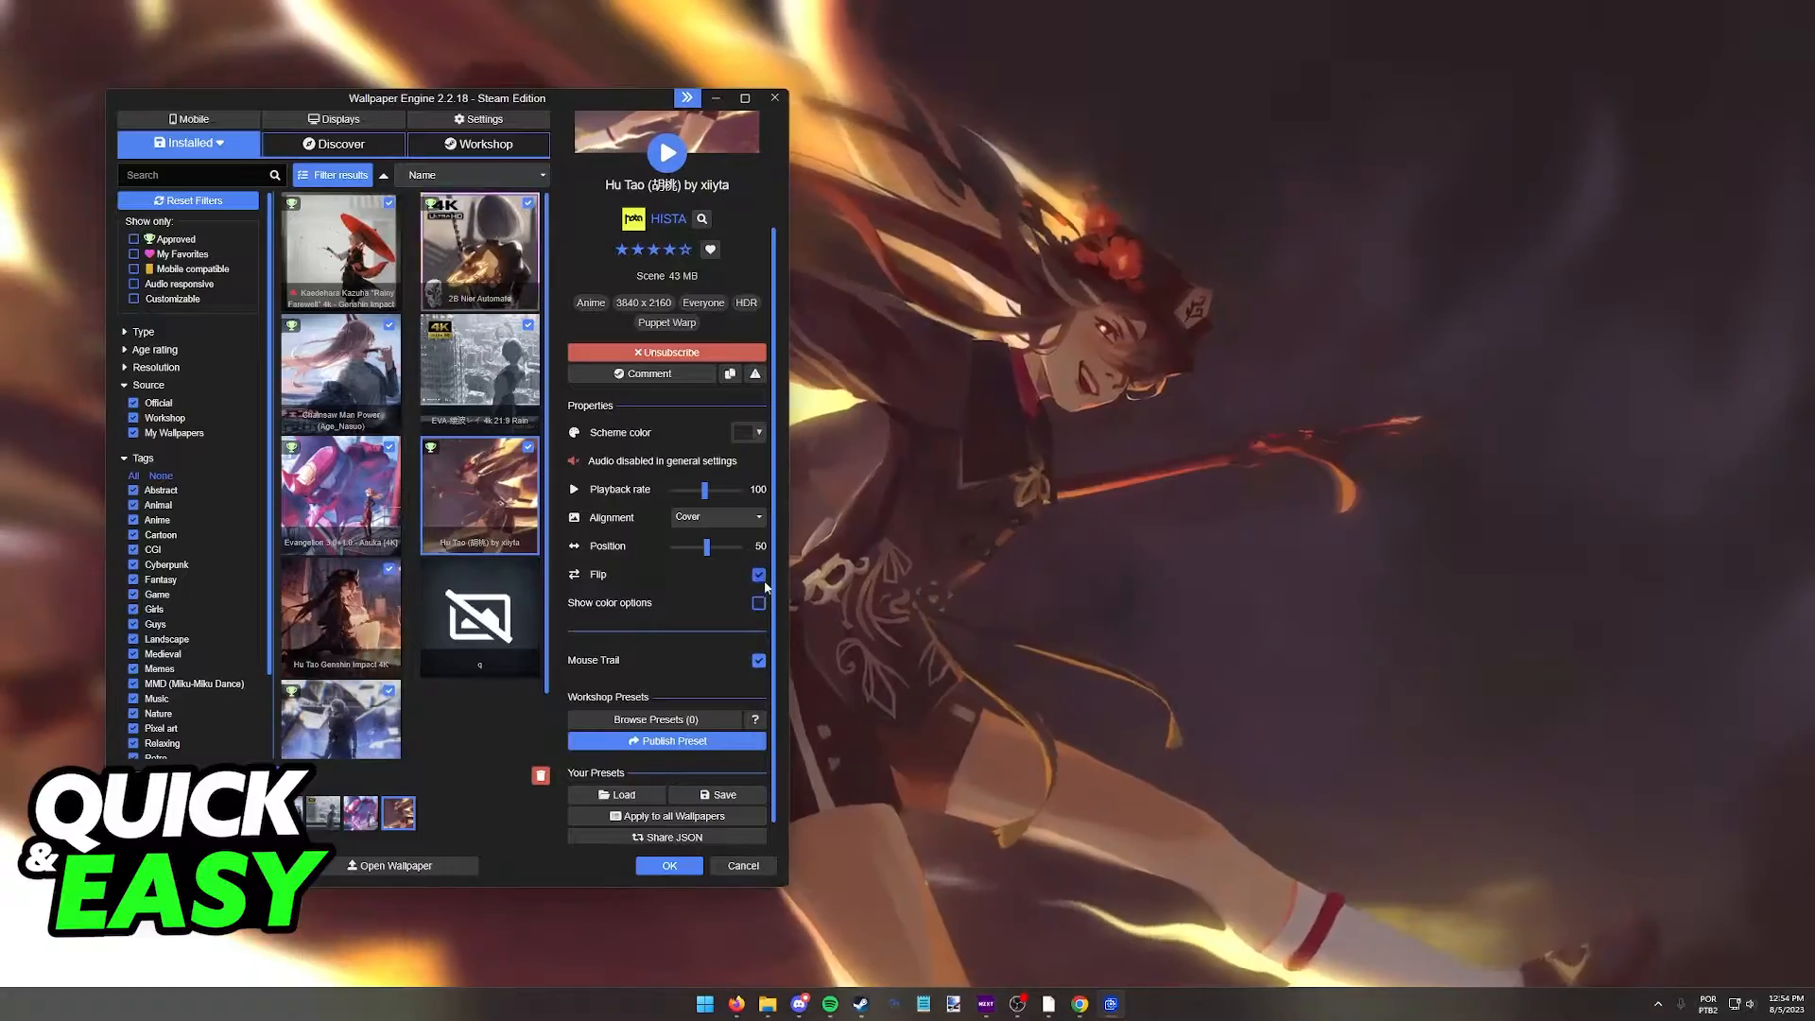
Switch through several installed wallpapers, passing 2B Nier Automata and ending on Kaedehara Kazuha
click(758, 573)
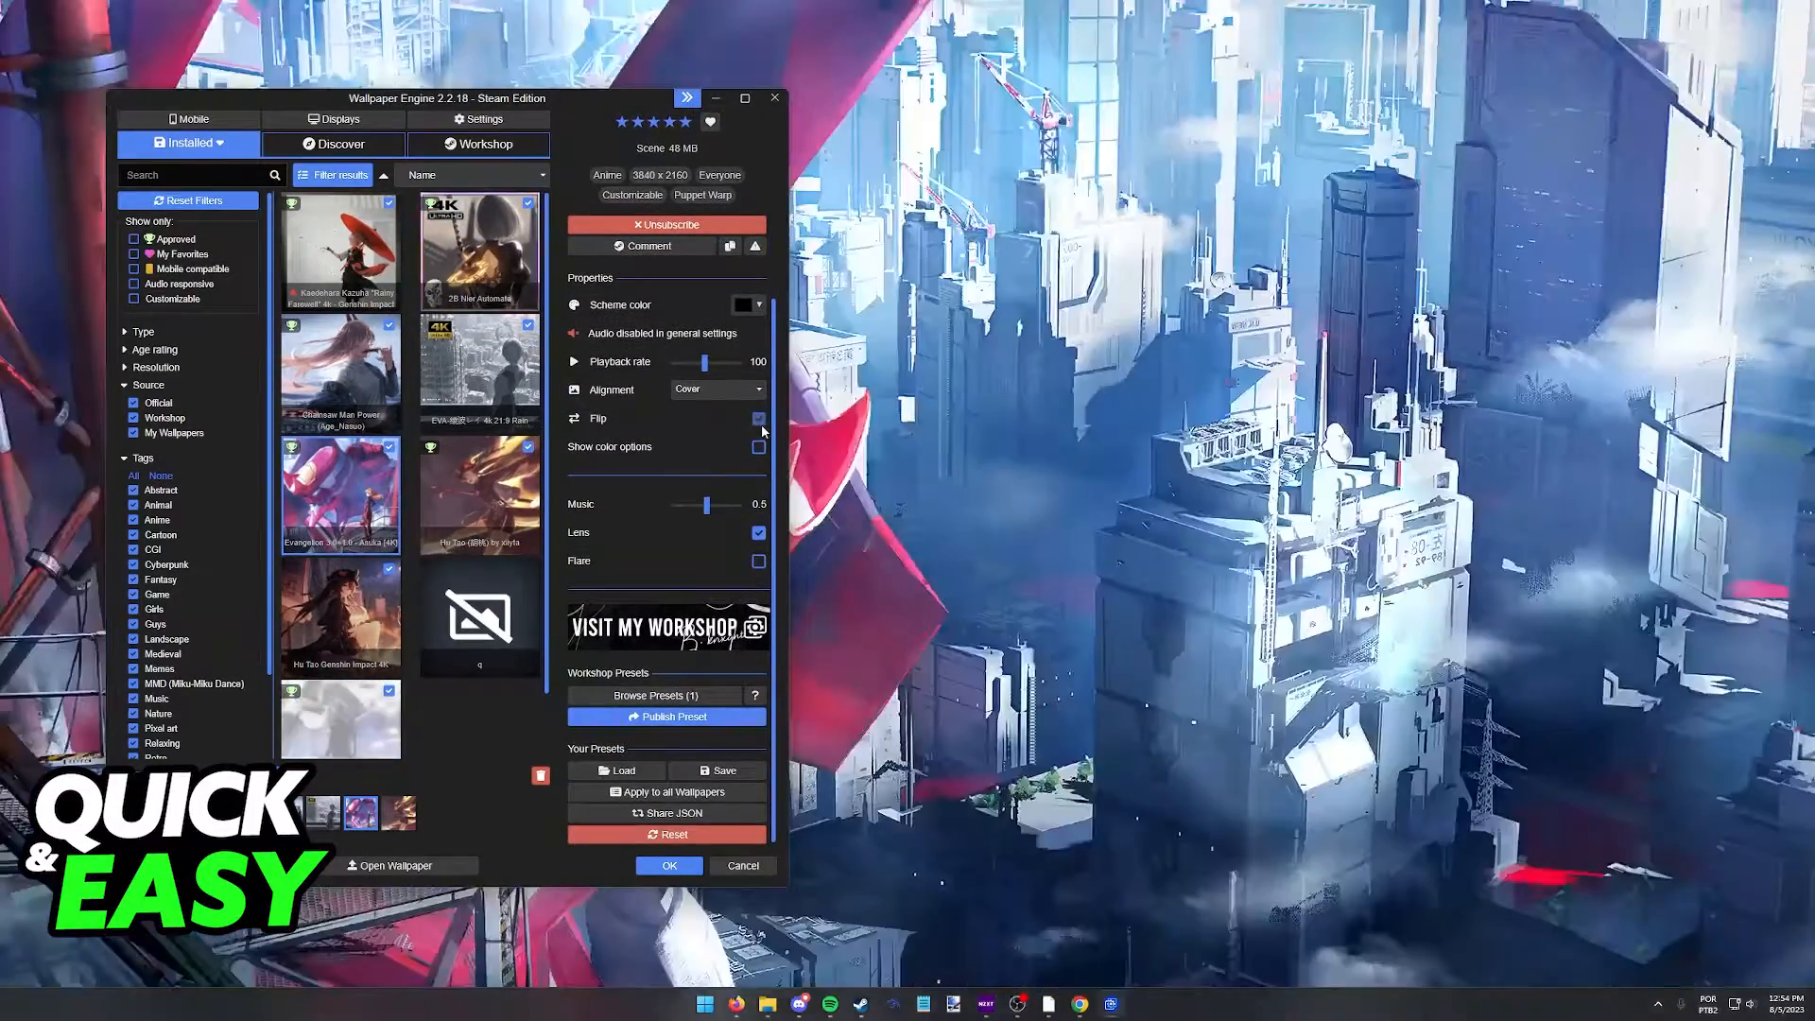
click(479, 368)
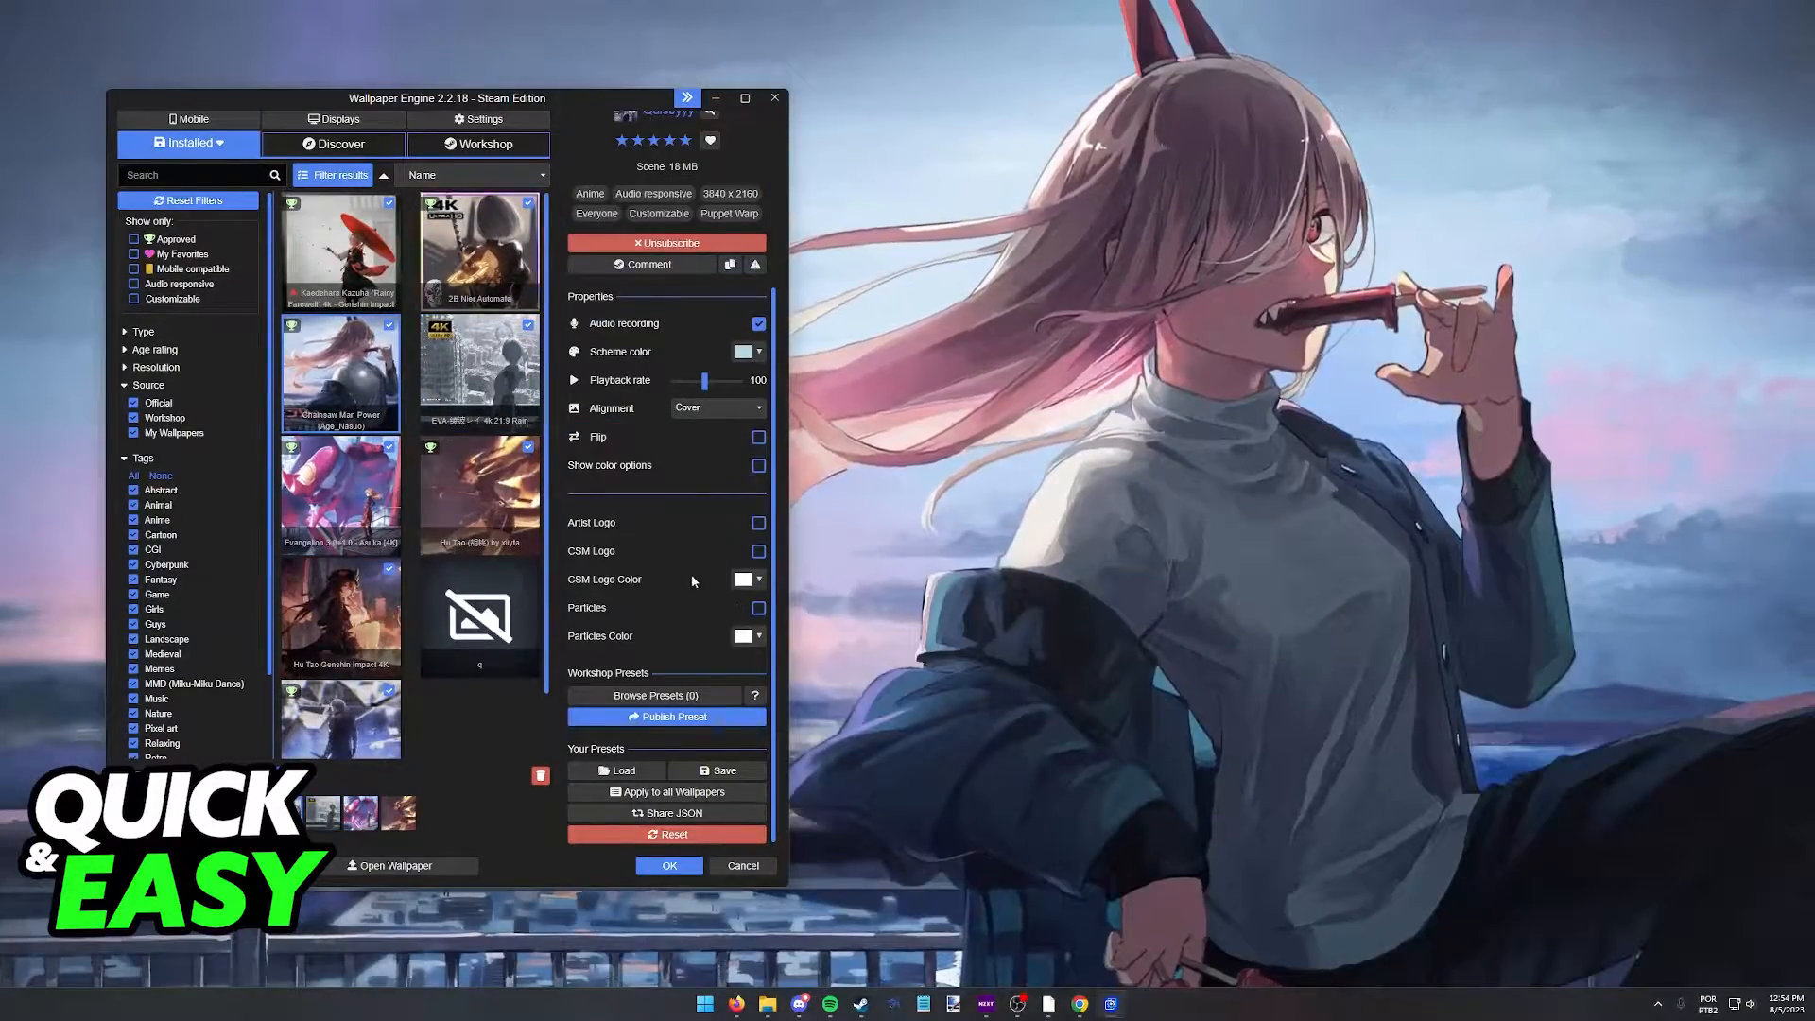
click(341, 370)
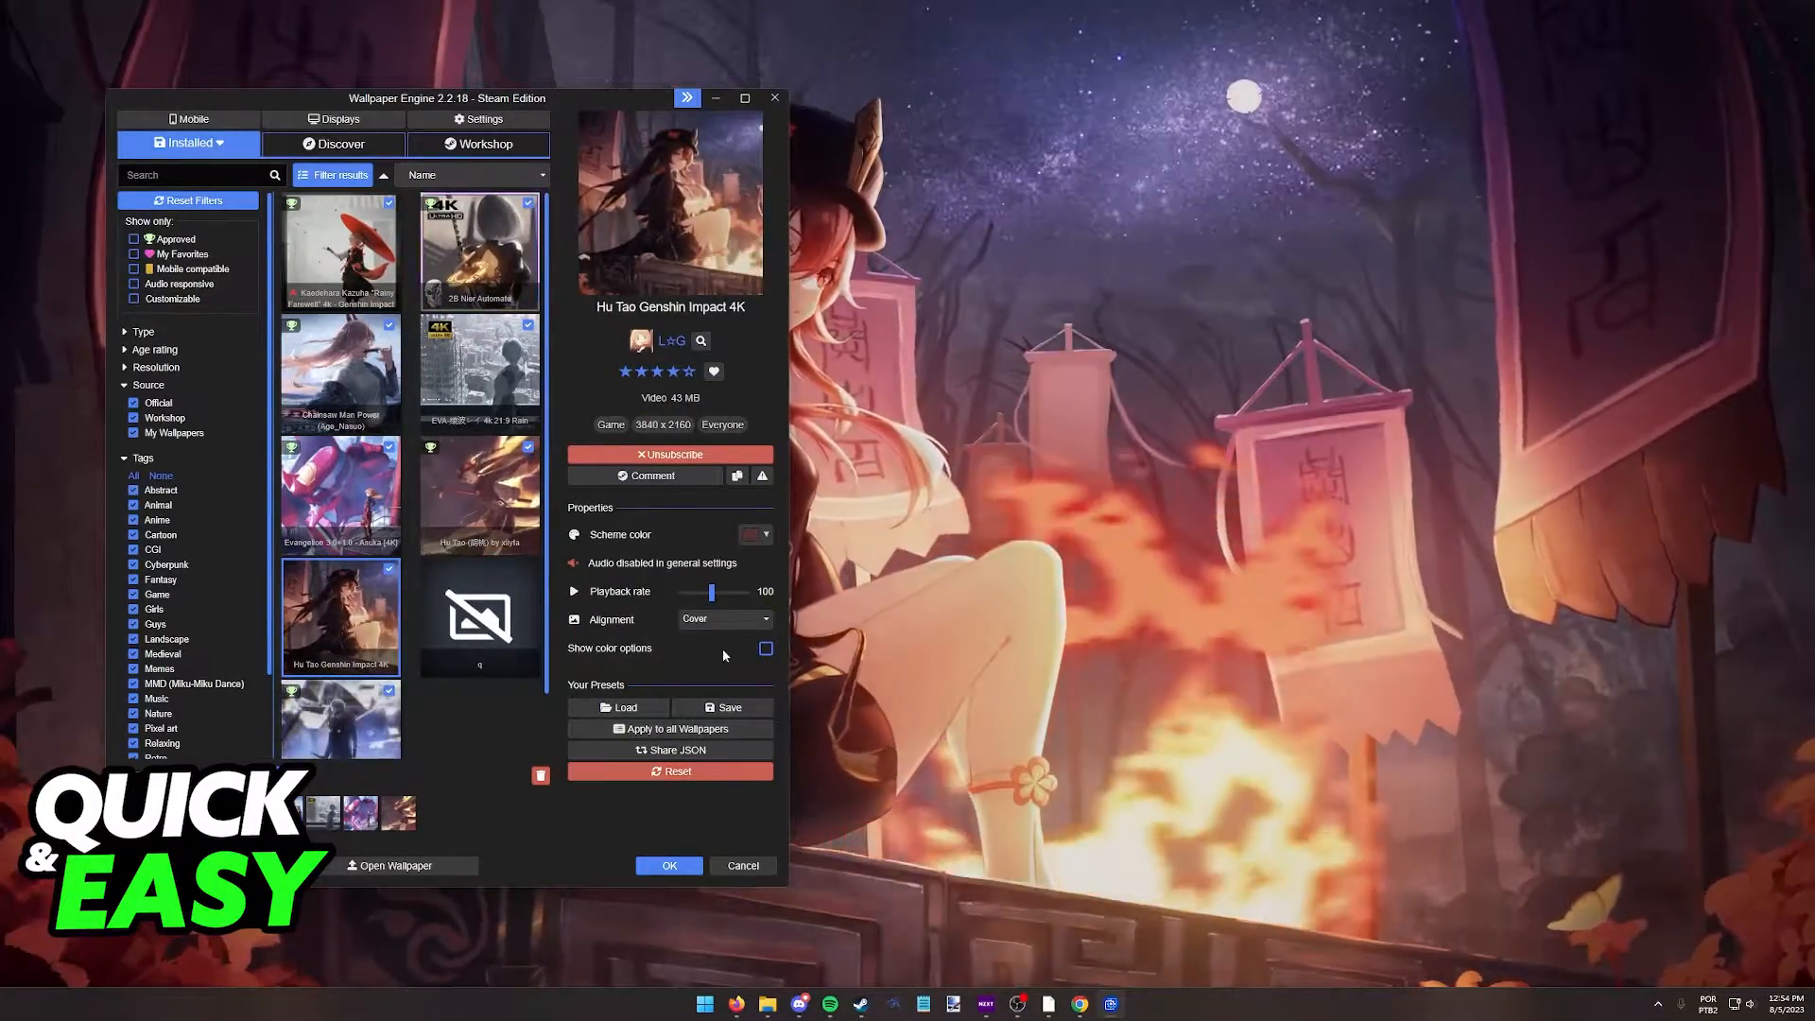
click(480, 249)
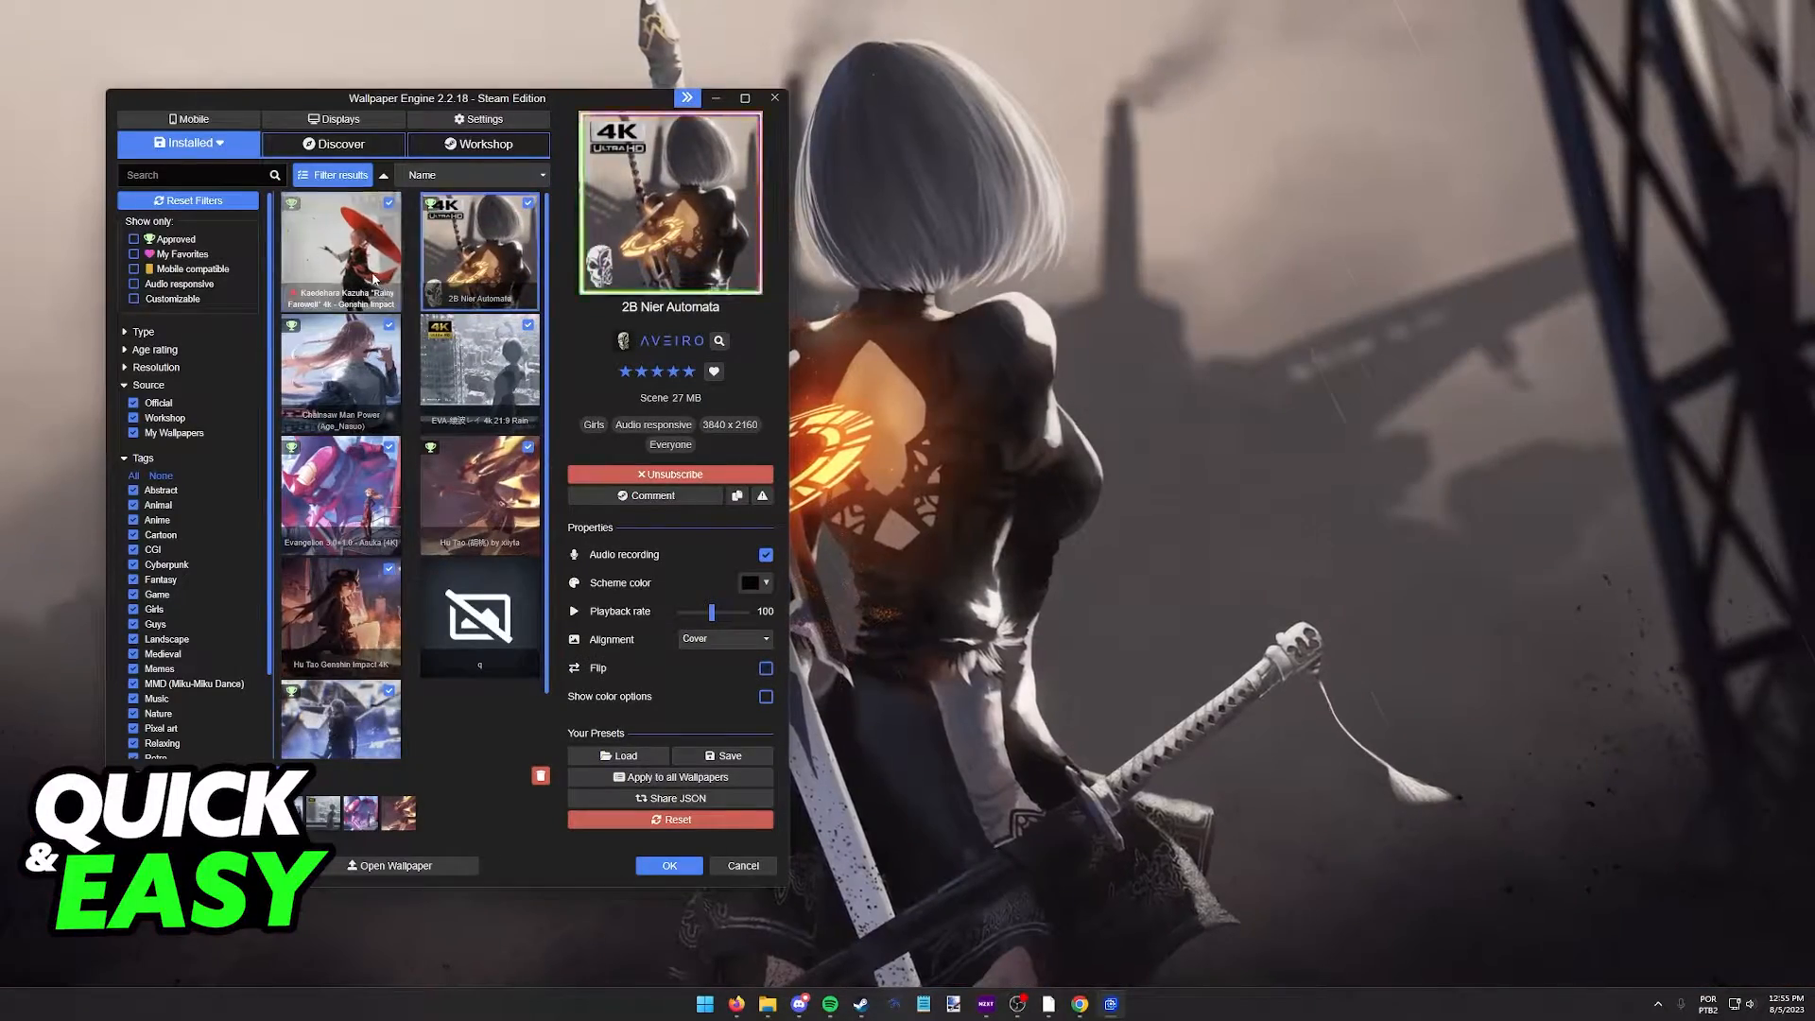
click(340, 248)
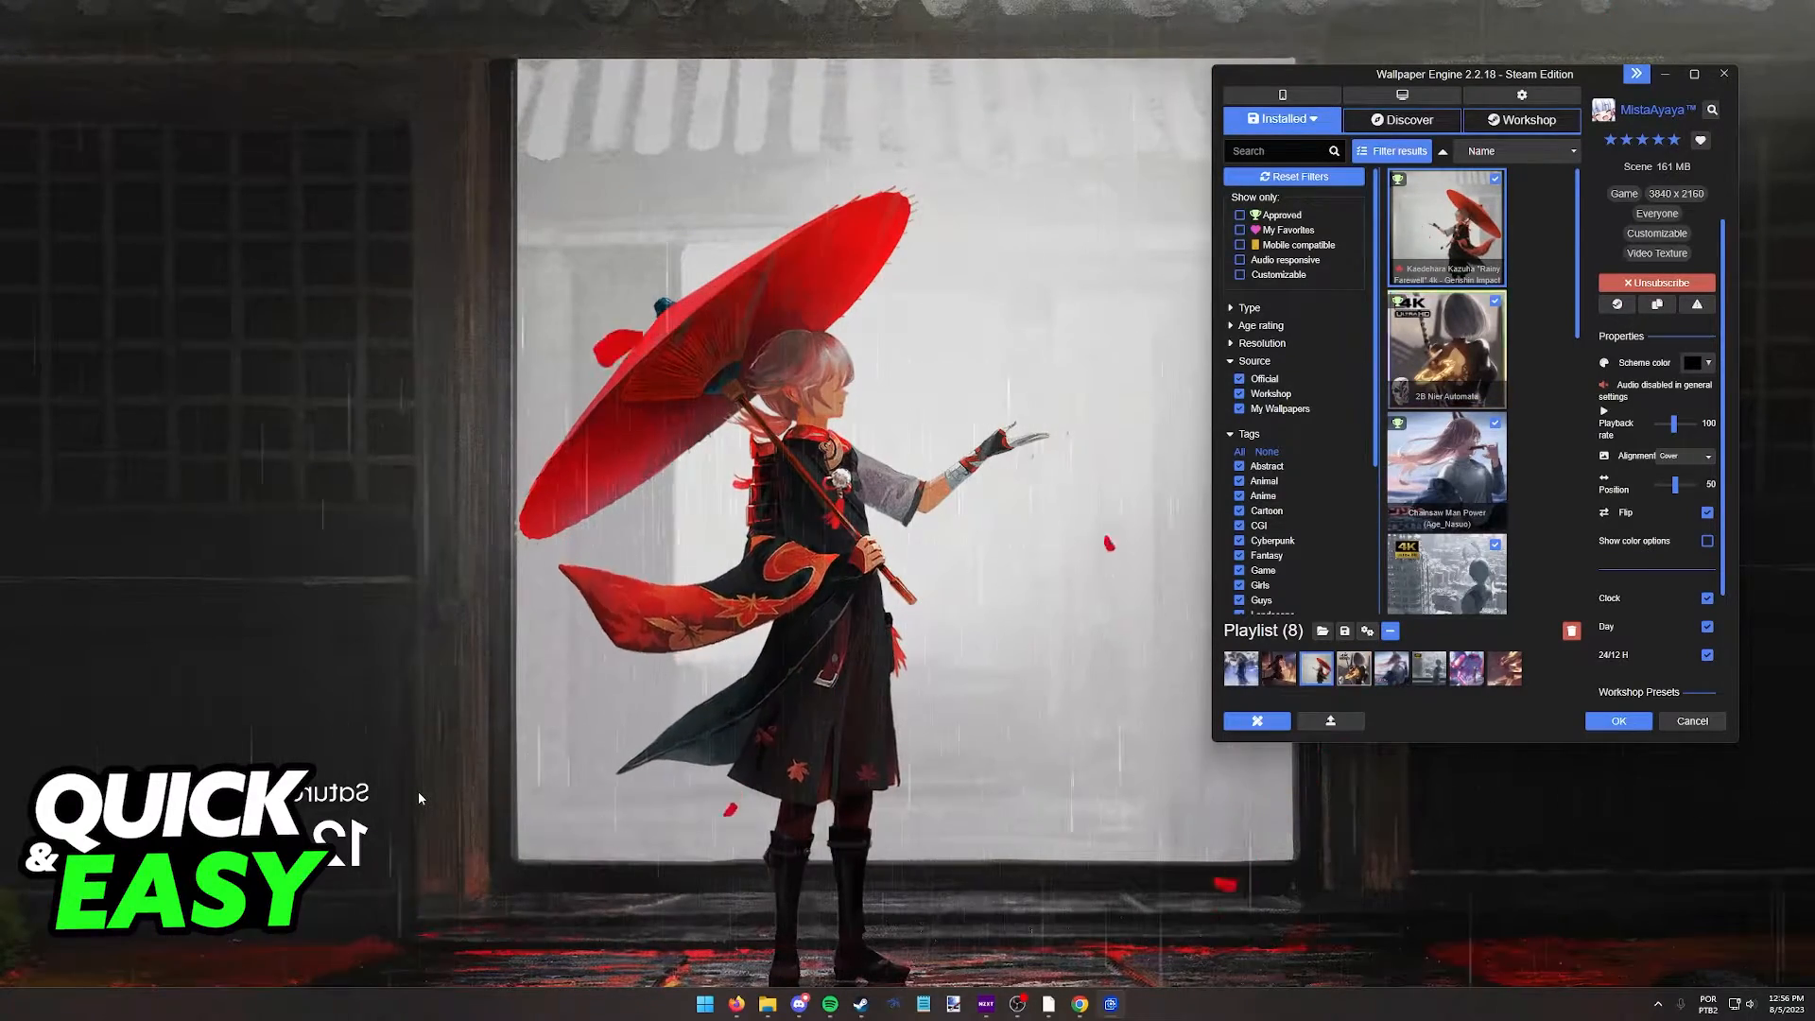
Toggle Flip in the Kaedehara Kazuha wallpaper's Properties panel, leaving it unmirrored
scroll(down, 3)
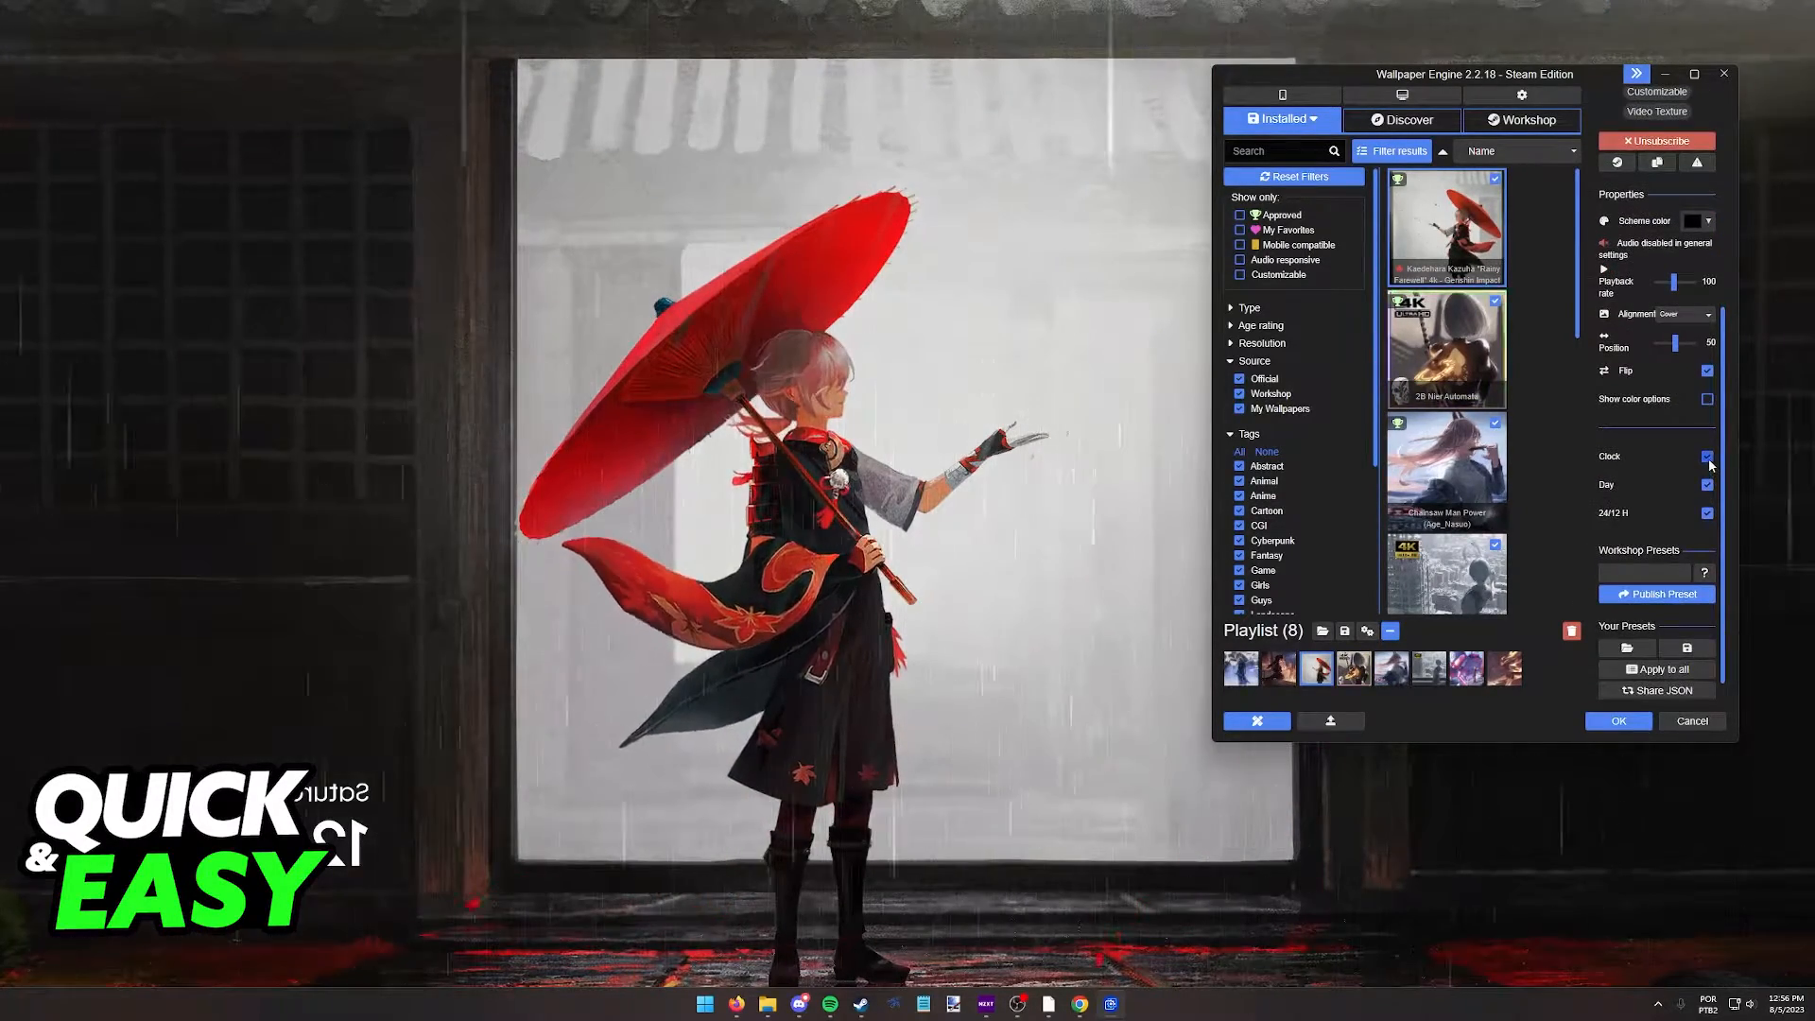
click(1706, 455)
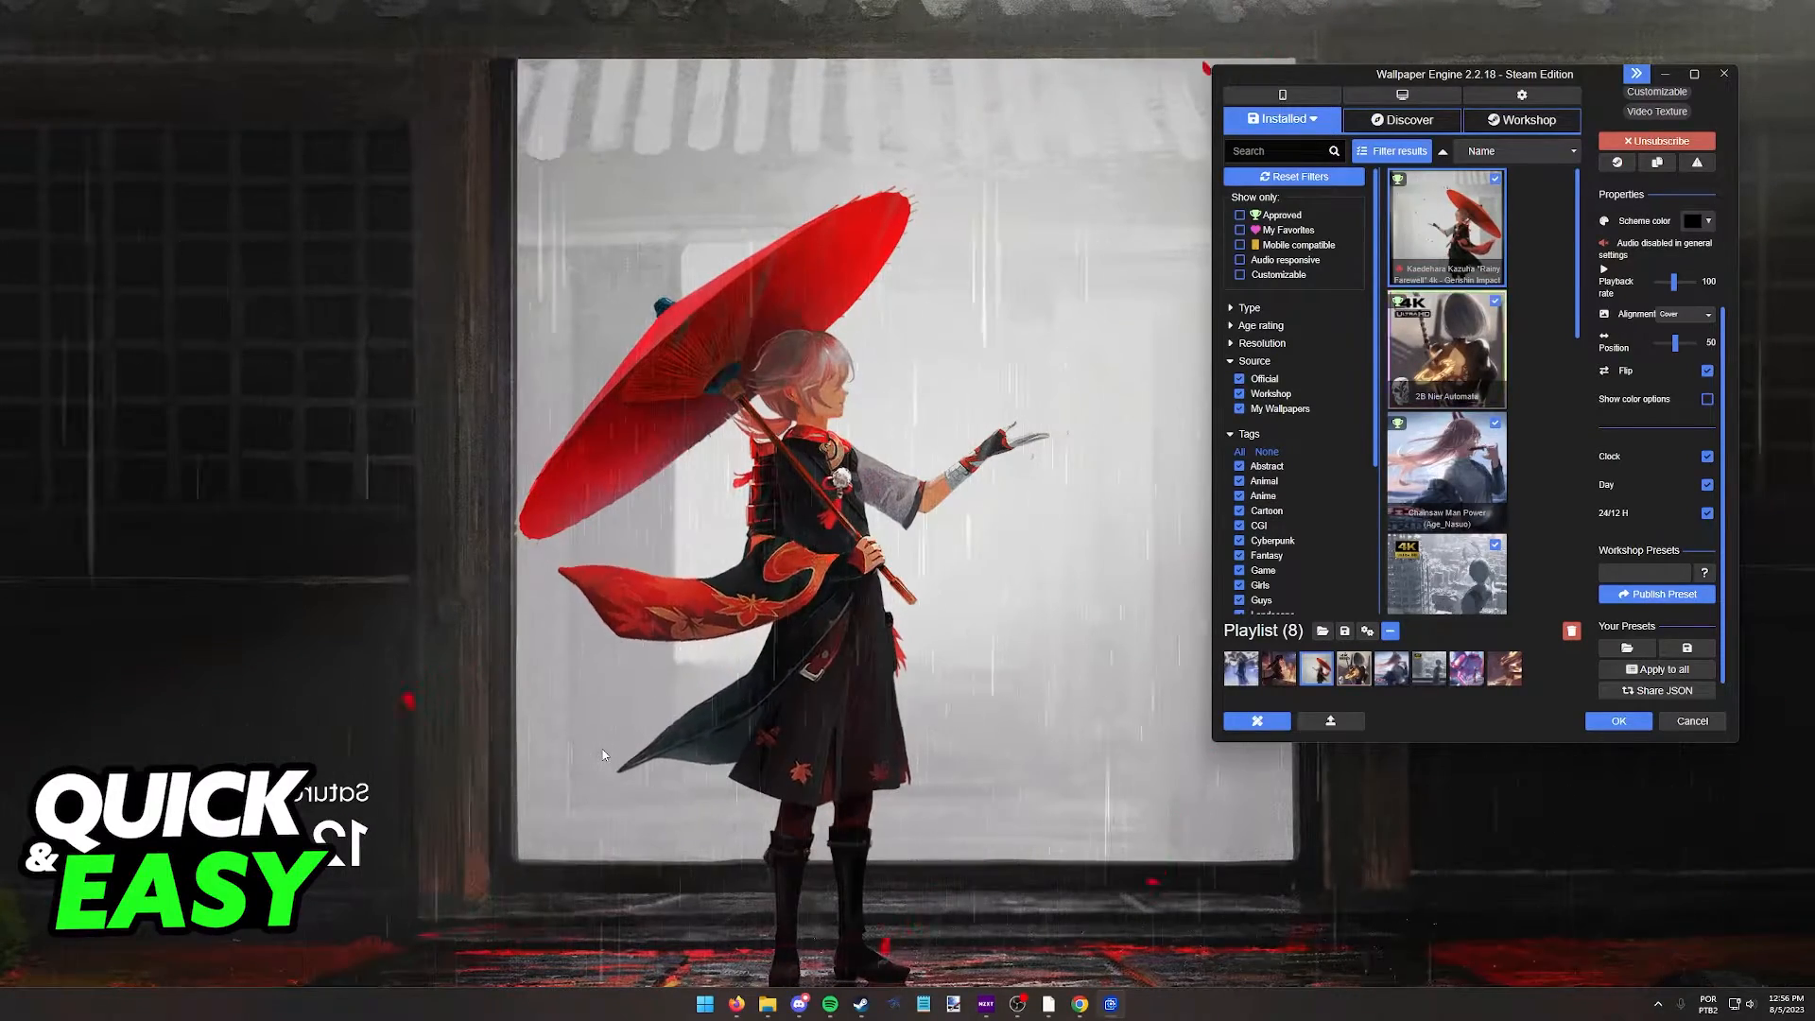
click(1706, 371)
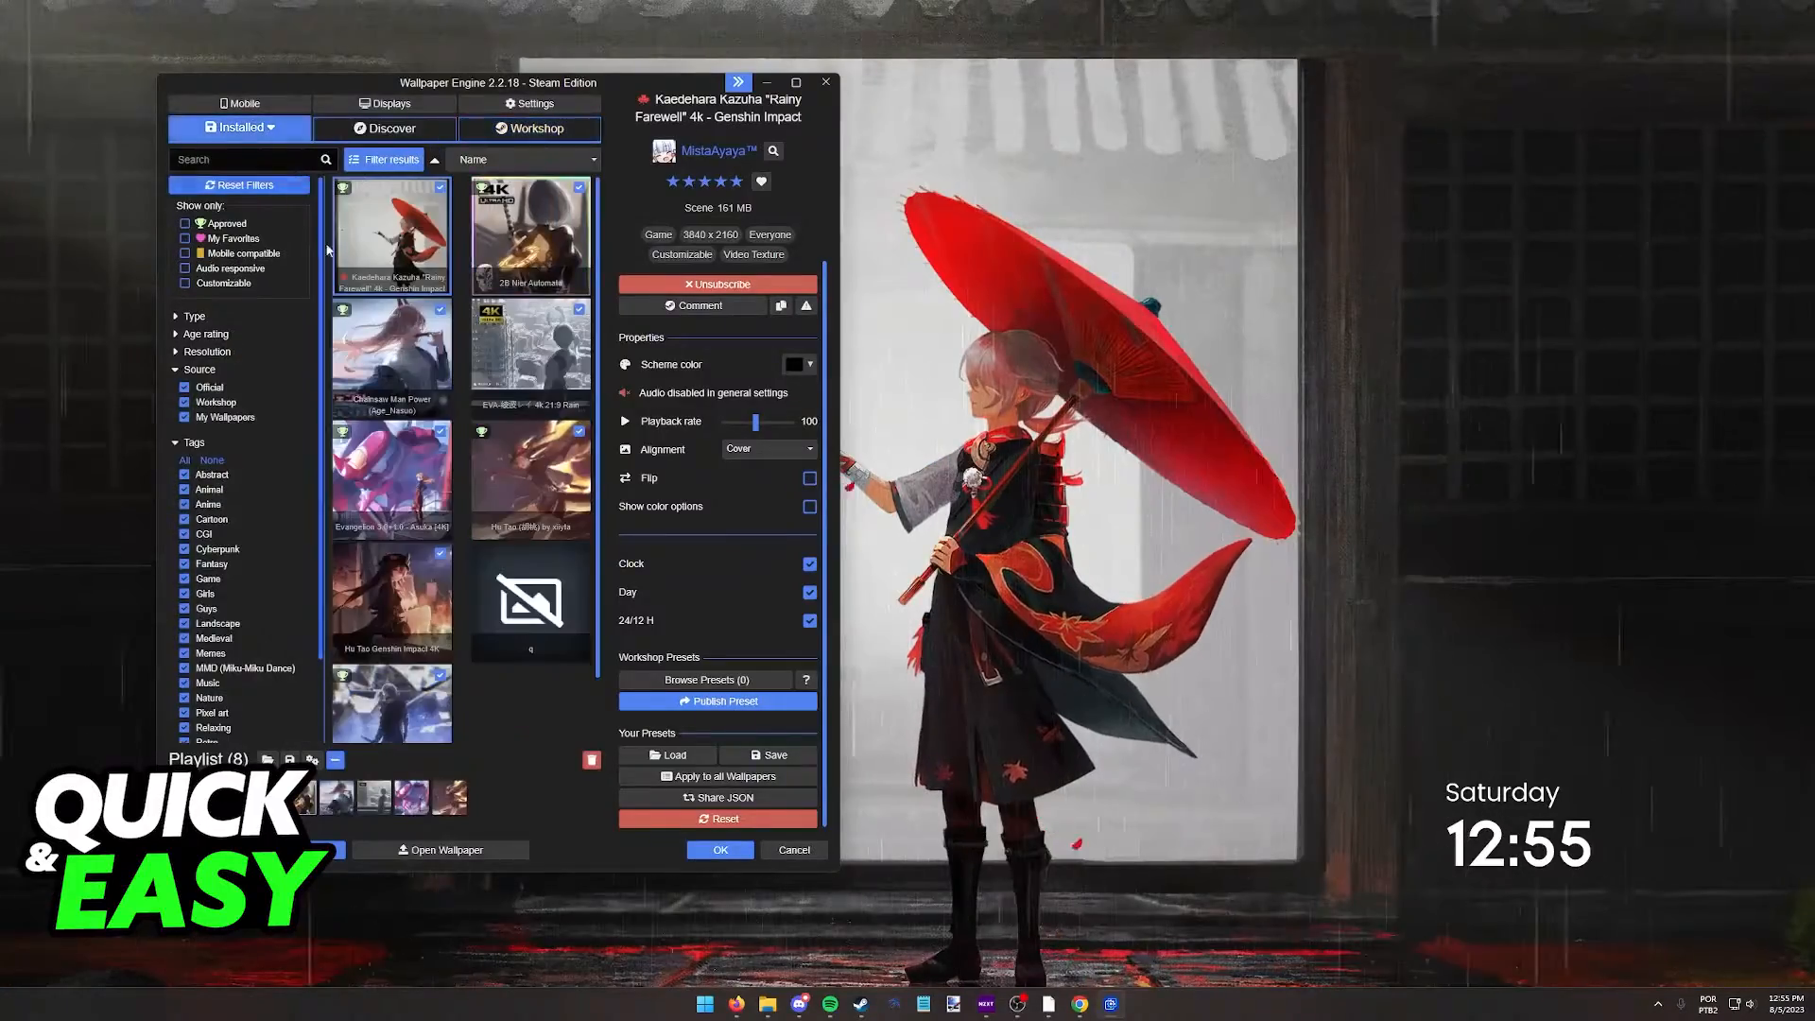
click(810, 477)
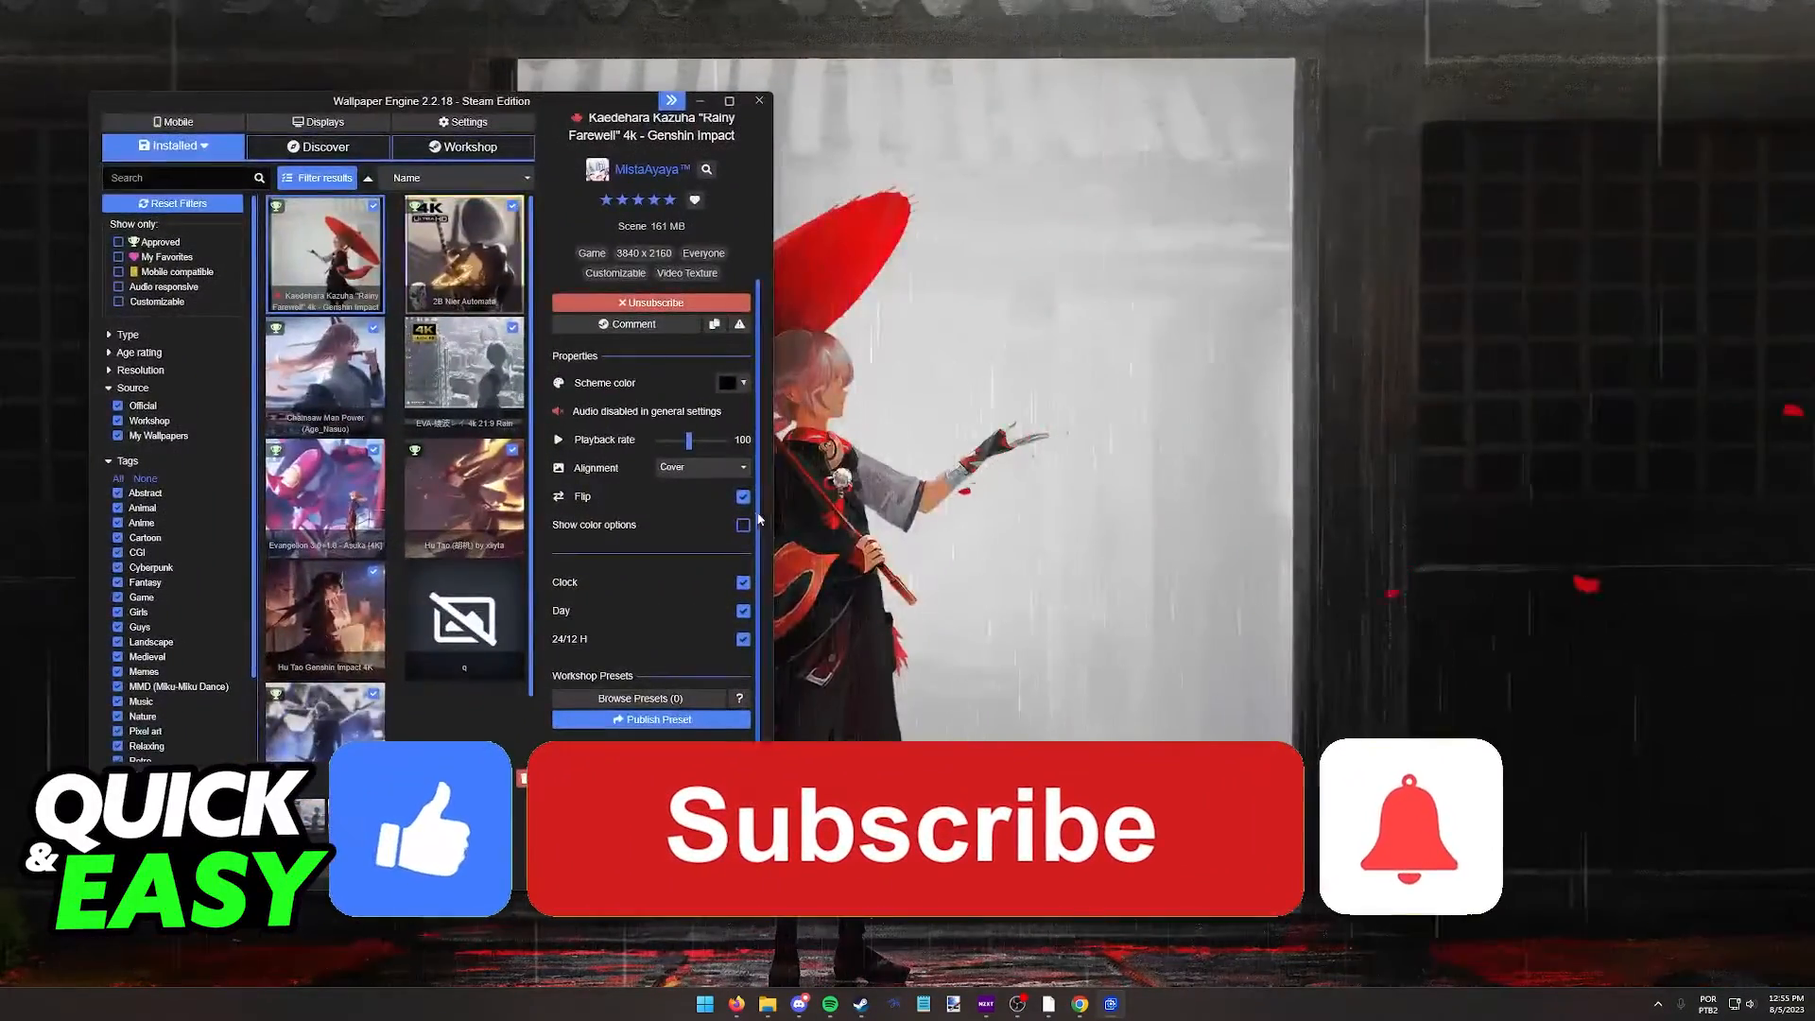
click(913, 826)
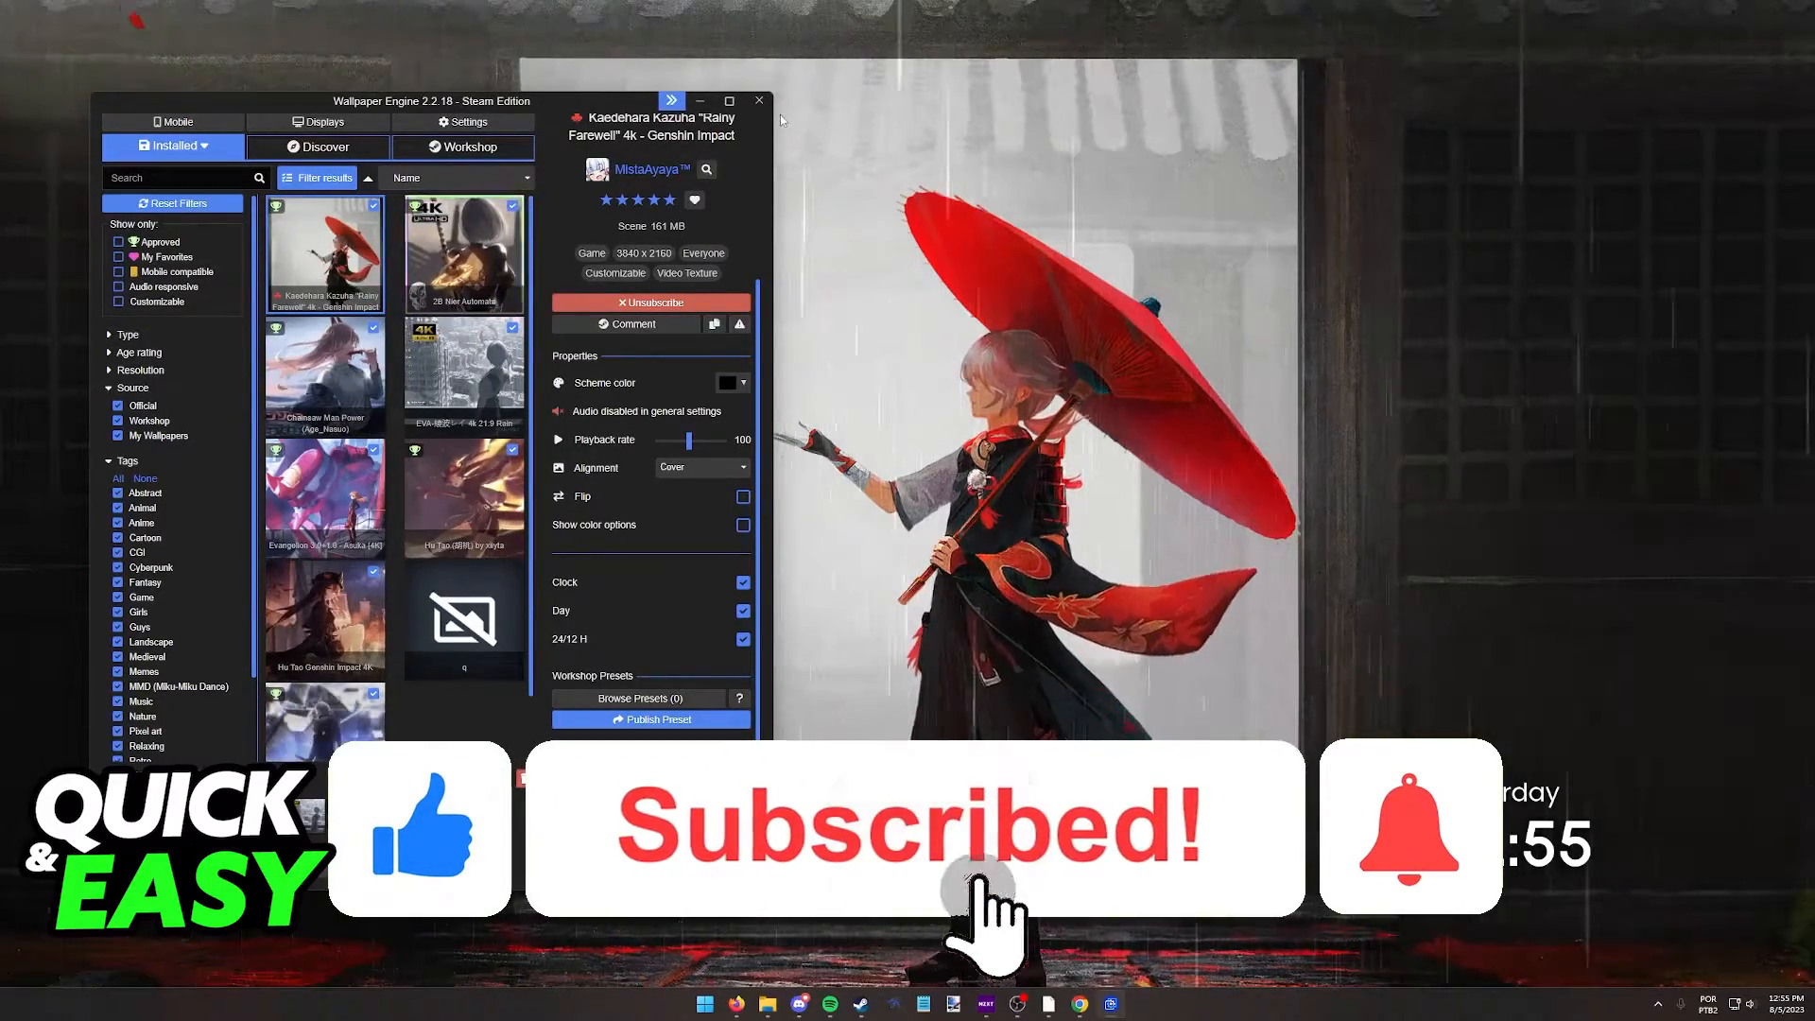